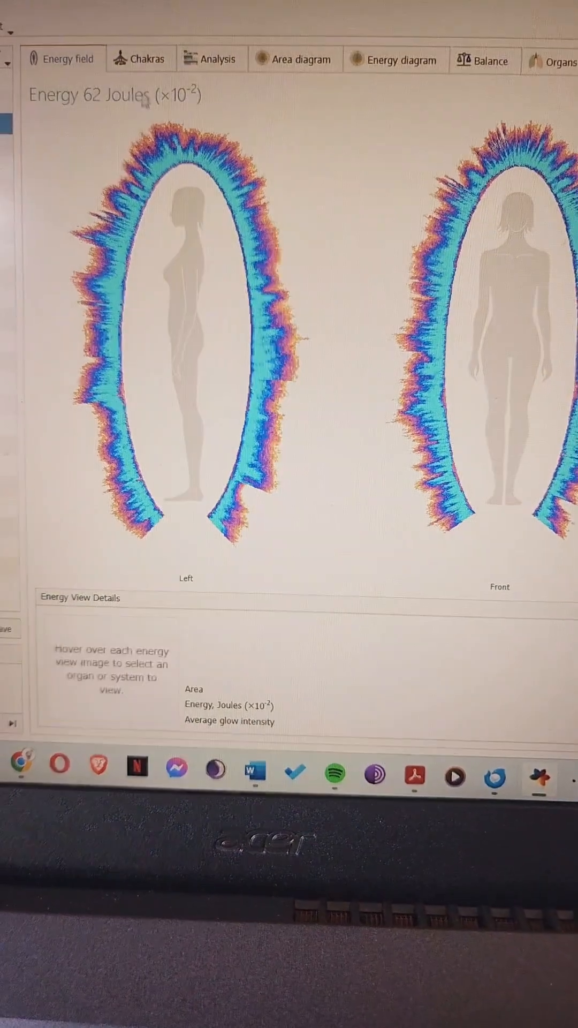
# Show the chakras view with the seven chakra positions for the current scan
pyautogui.click(139, 57)
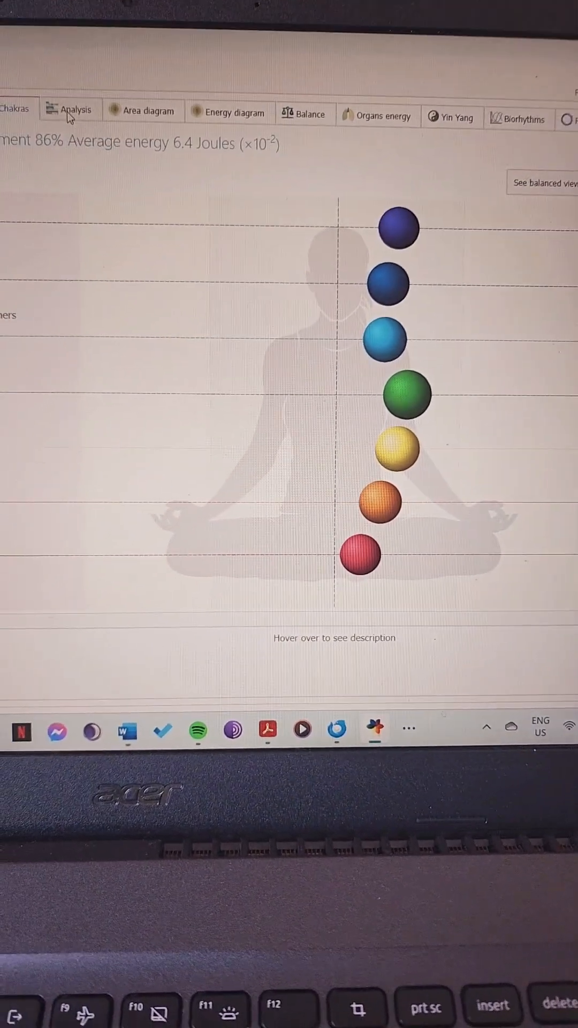
# Review the analysis summary (stress 2.68, energy 62.23), then show the organs and systems energy diagram
pyautogui.click(69, 112)
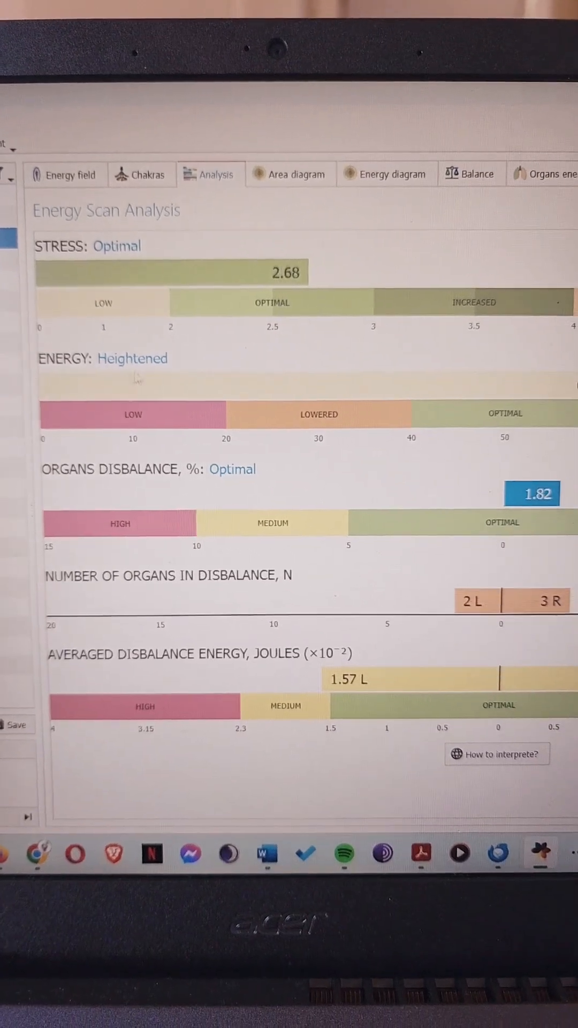
pyautogui.hscroll(3)
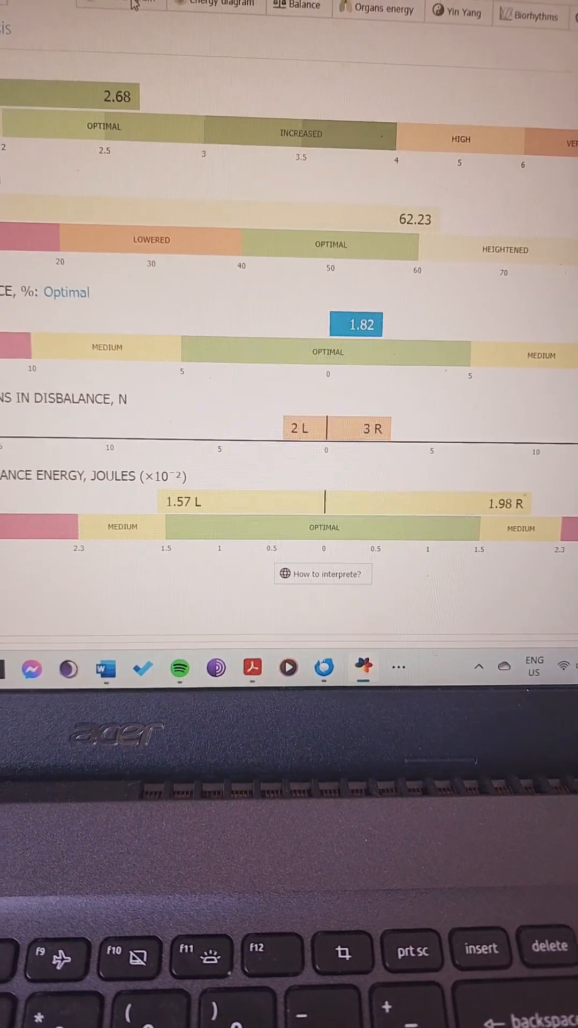
pyautogui.click(72, 60)
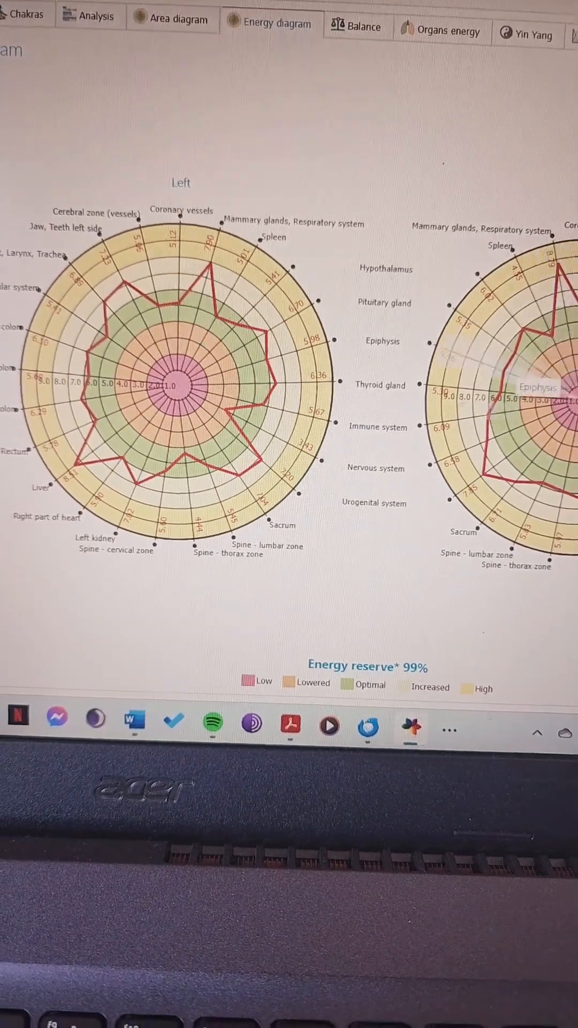
# Scroll down to the Yin-Yang balance view with the lungs meridian and fingertip glow images
pyautogui.scroll(-3)
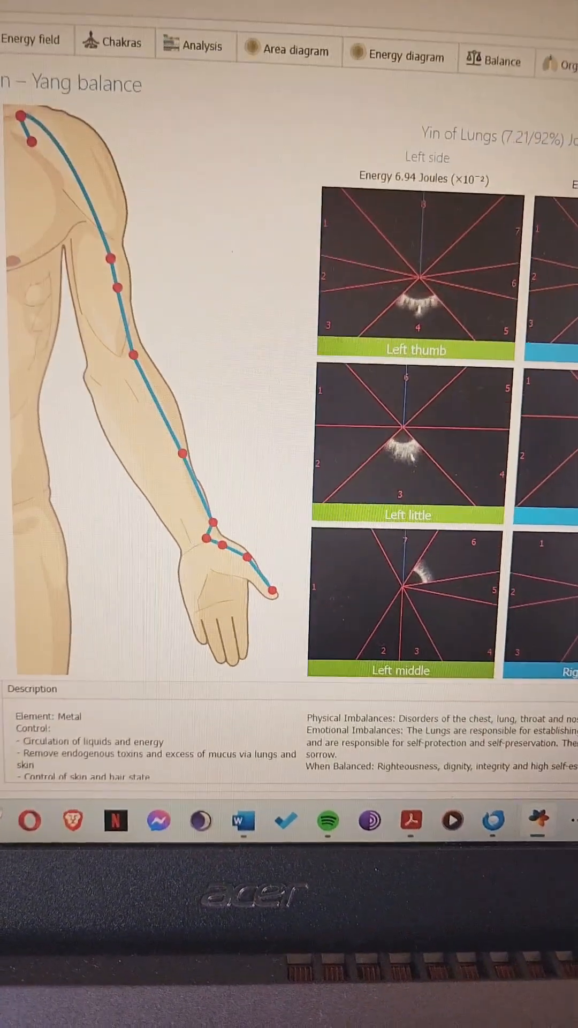
# Scroll down to the biorhythms chart of physical, emotional and intellectual cycles for July 2024
pyautogui.scroll(-3)
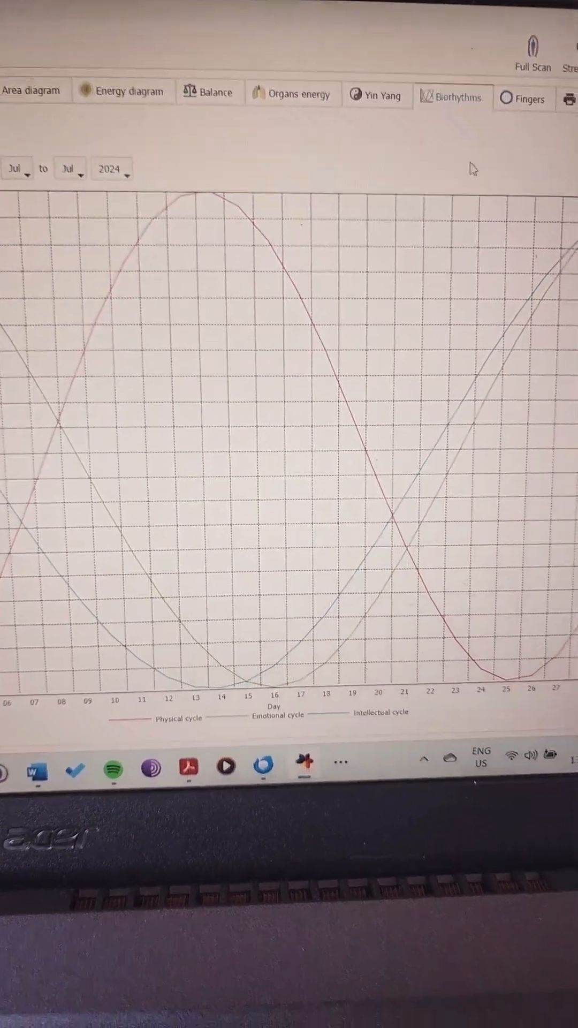
# Generate the printable scan report with all sections checked, landing on its title page
pyautogui.click(525, 98)
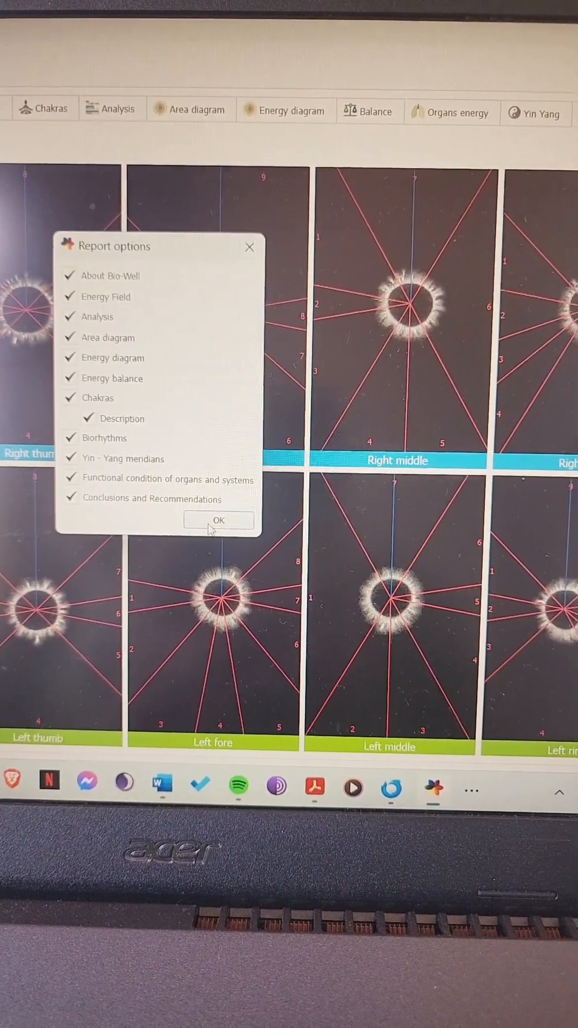
pyautogui.click(218, 520)
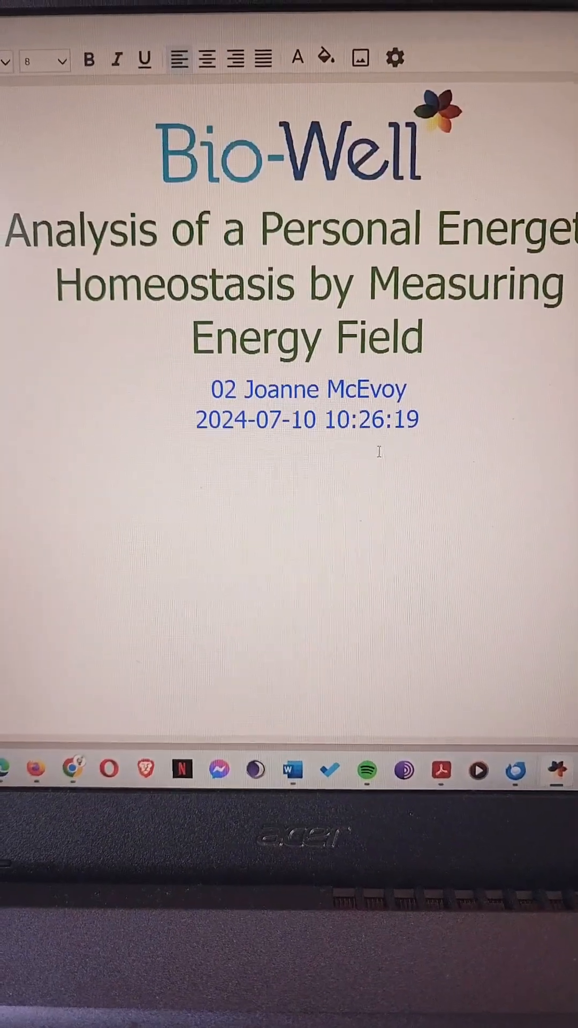
# Scroll through the report's chakras and biorhythms pages
pyautogui.scroll(-3)
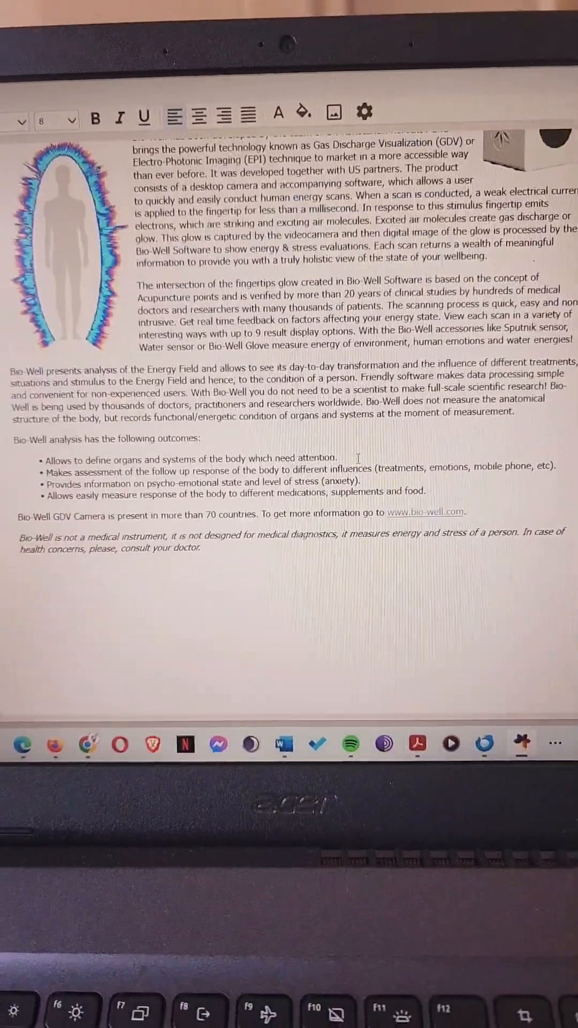
pyautogui.scroll(-3)
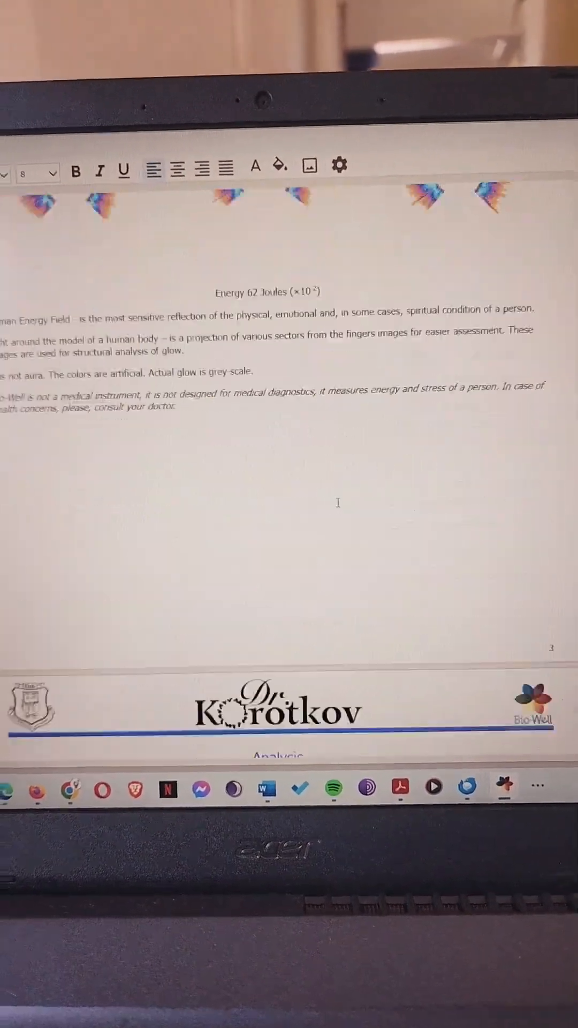
pyautogui.scroll(-3)
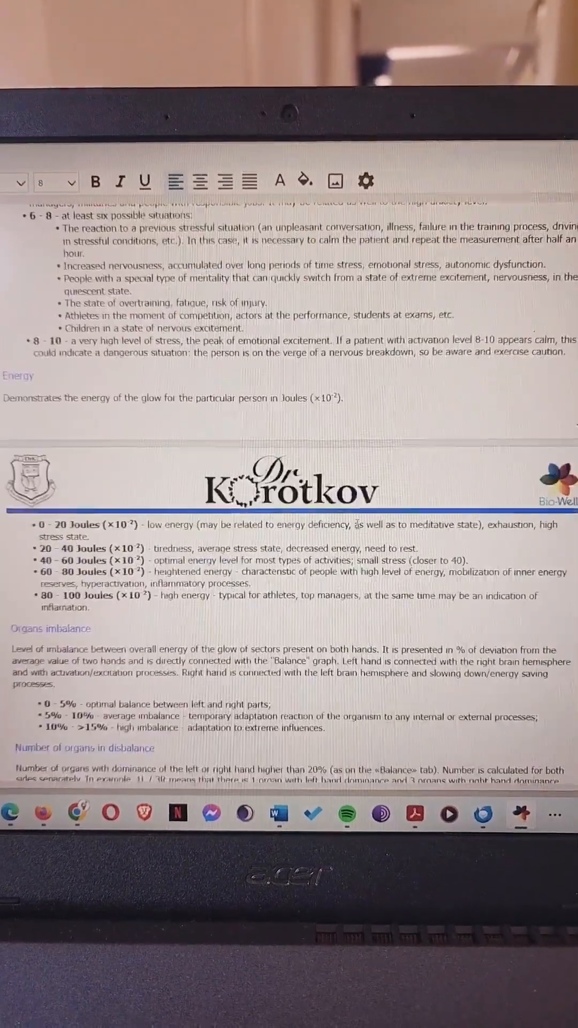
pyautogui.scroll(-3)
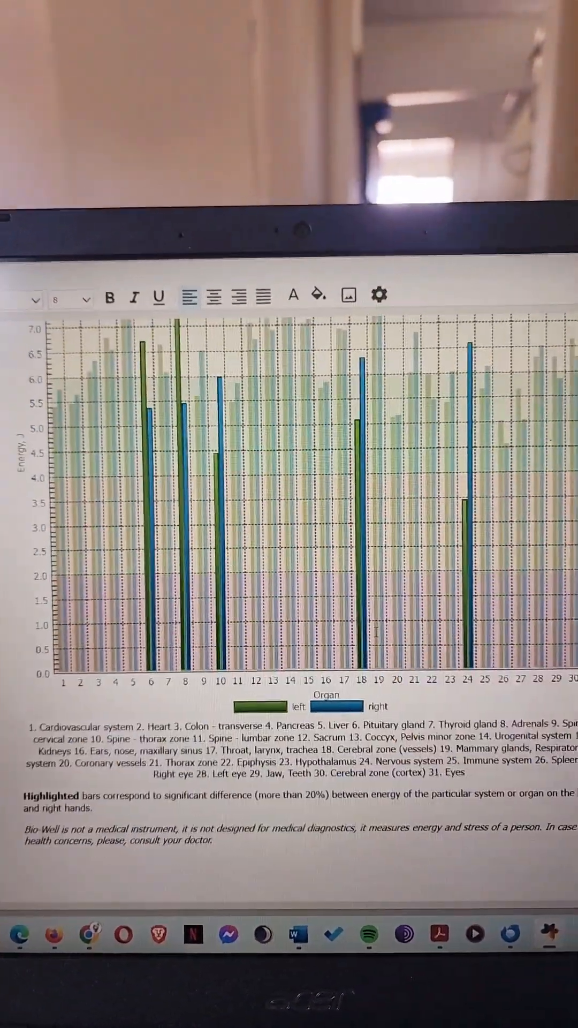
pyautogui.scroll(-3)
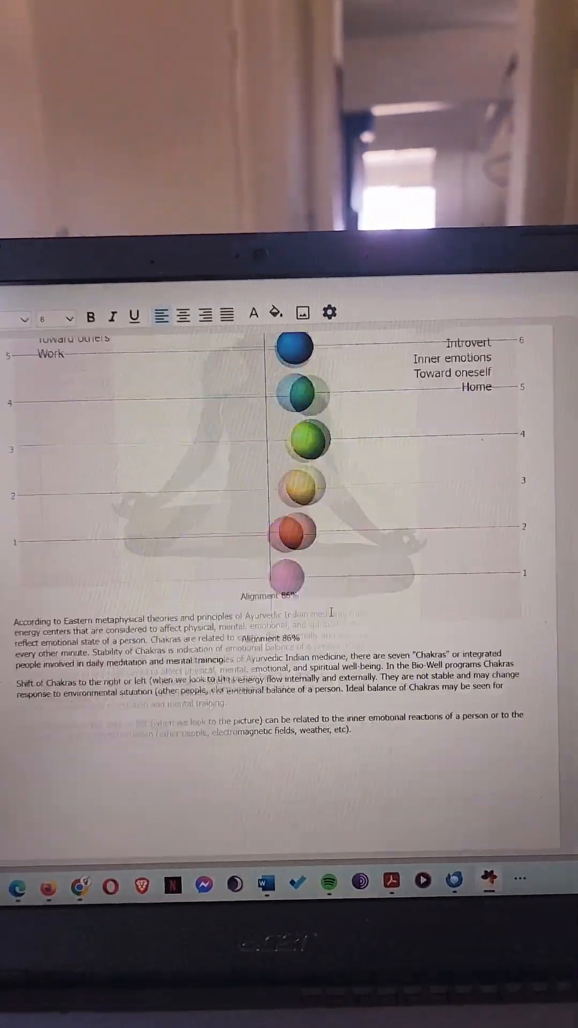
pyautogui.scroll(-3)
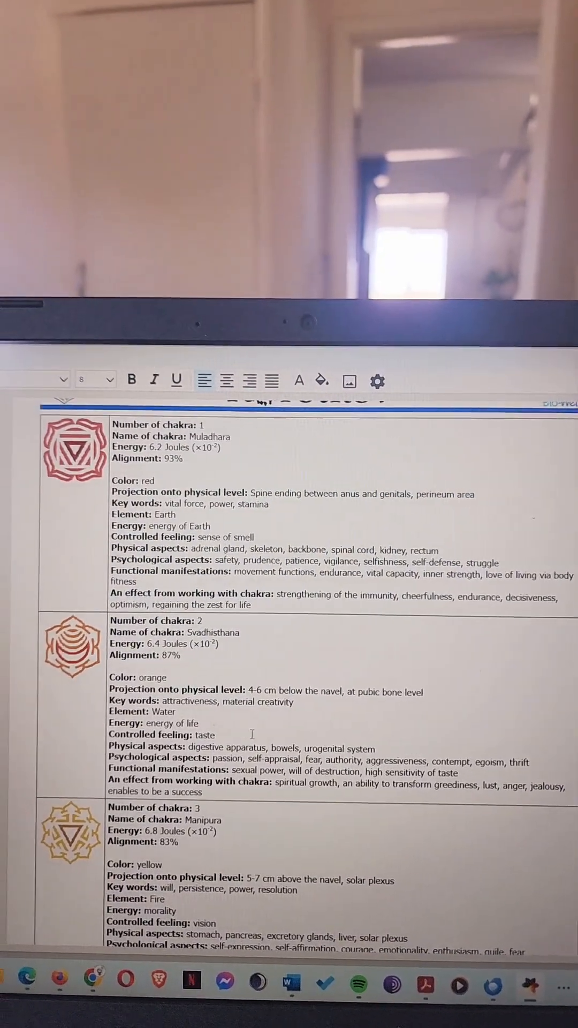
pyautogui.scroll(-3)
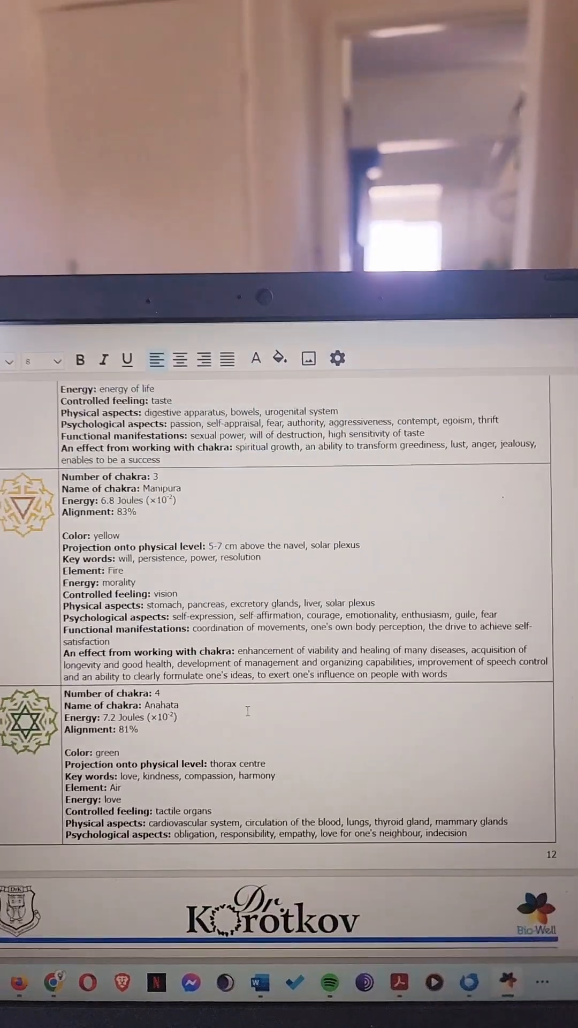
pyautogui.scroll(-3)
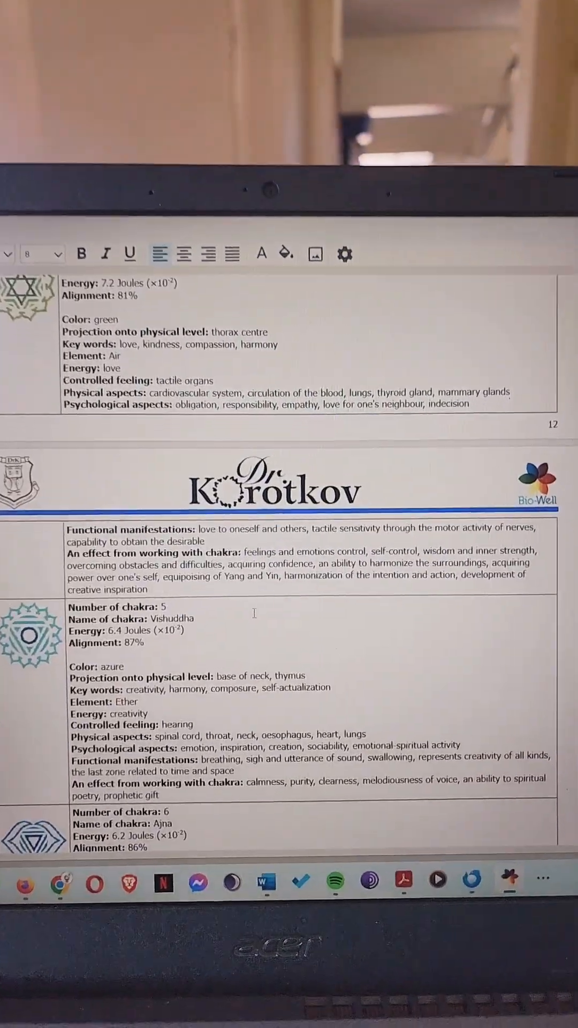
pyautogui.scroll(-3)
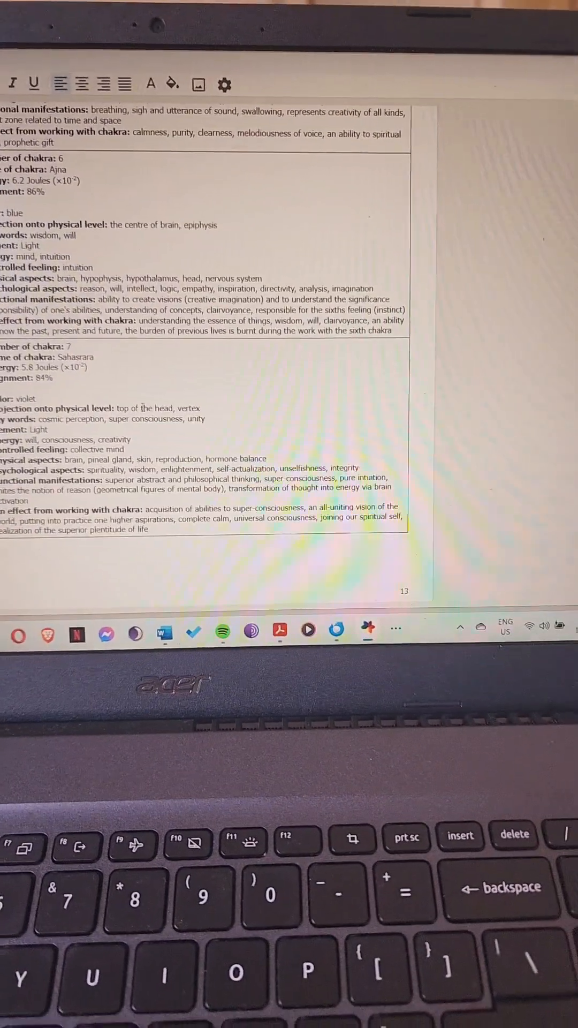
# Continue down the Yin-Yang pages to the end of the organs and systems energy table
pyautogui.scroll(-3)
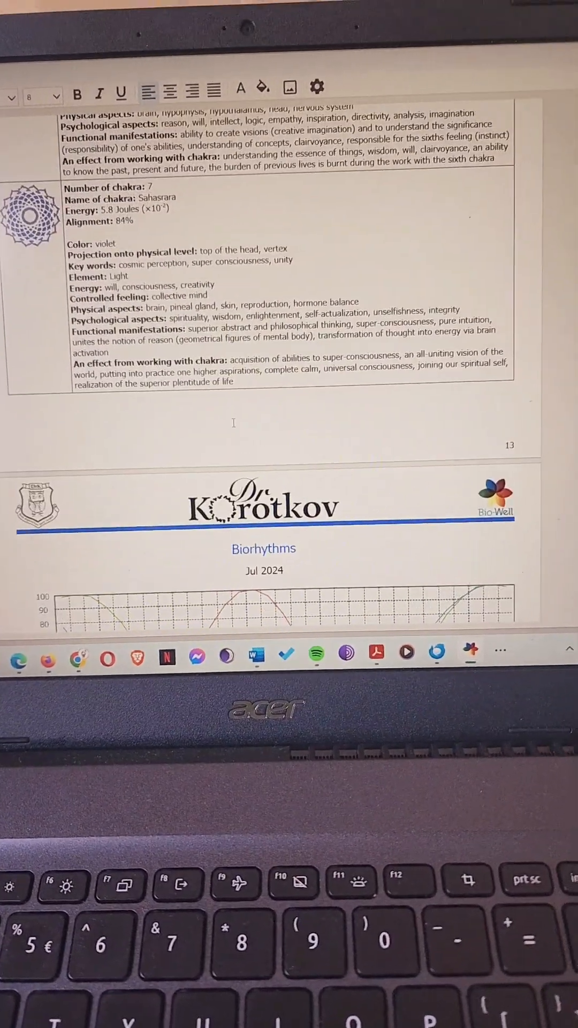
pyautogui.scroll(-3)
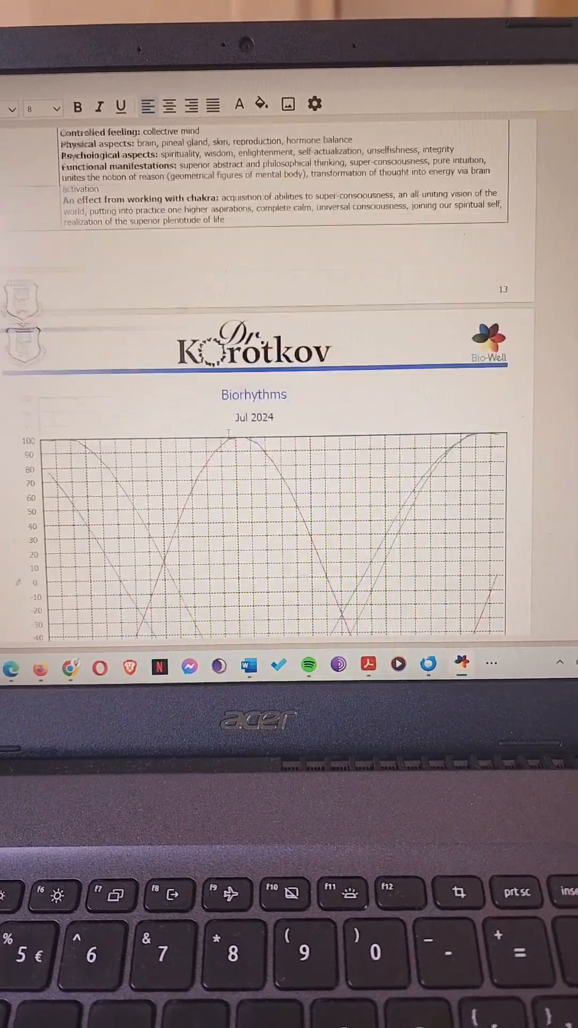
pyautogui.scroll(-3)
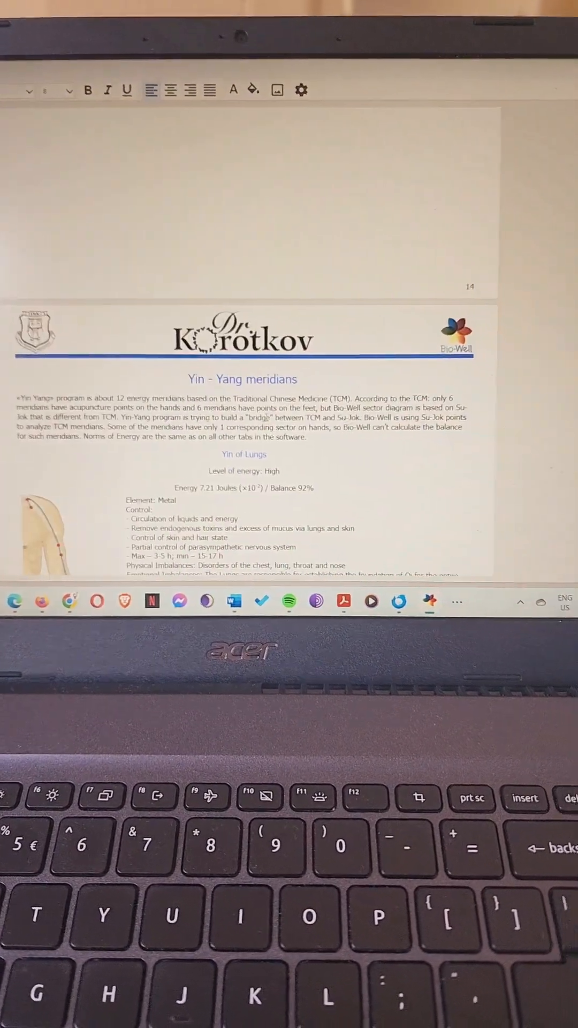
pyautogui.scroll(-3)
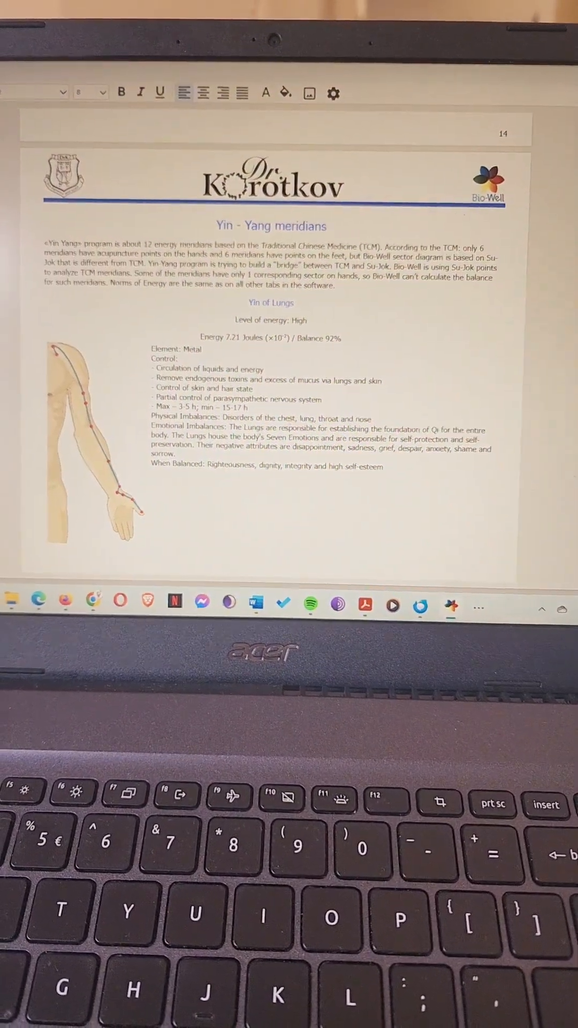
pyautogui.scroll(-3)
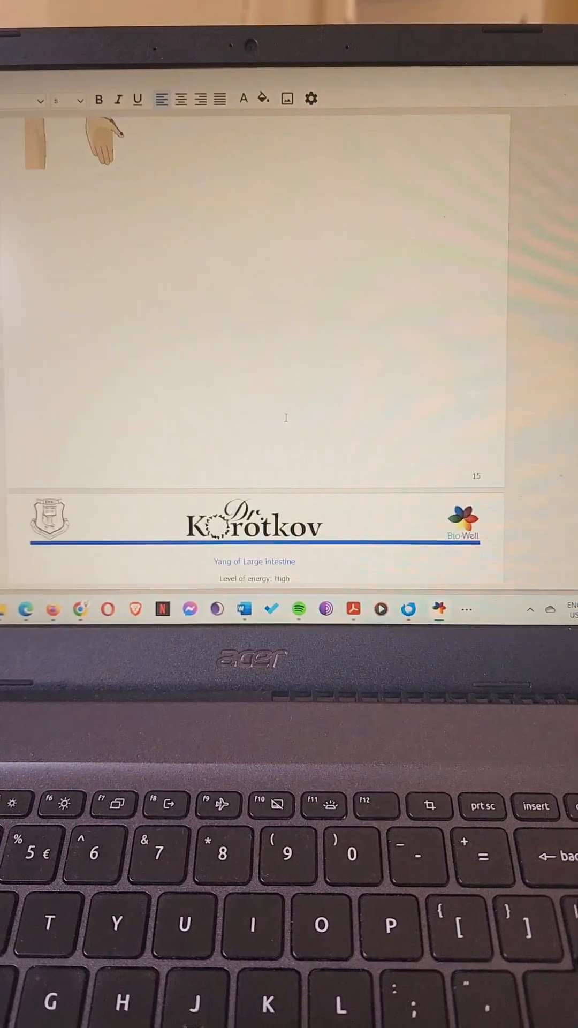
pyautogui.scroll(-3)
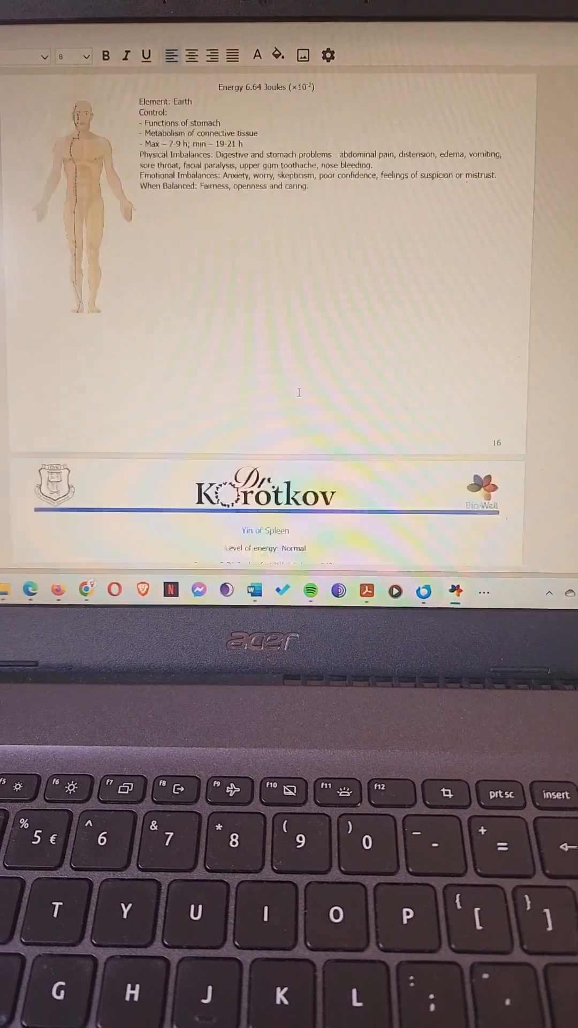
pyautogui.scroll(-3)
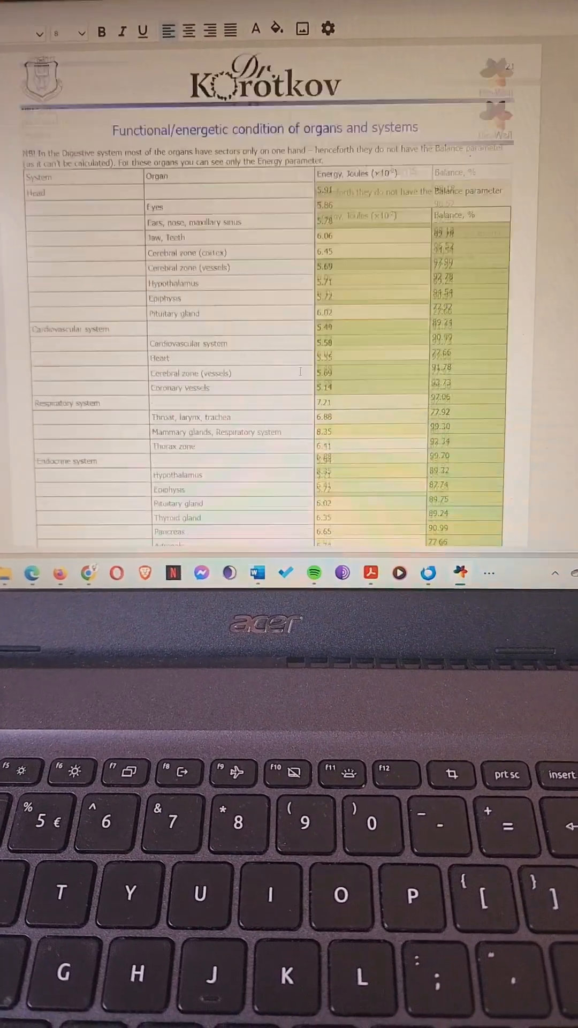
pyautogui.scroll(-3)
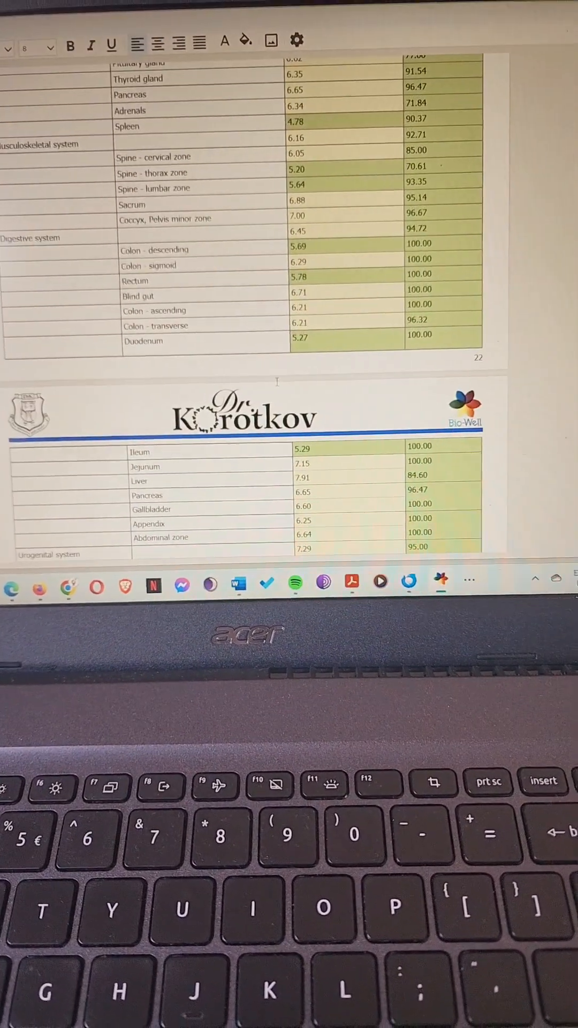
pyautogui.scroll(-3)
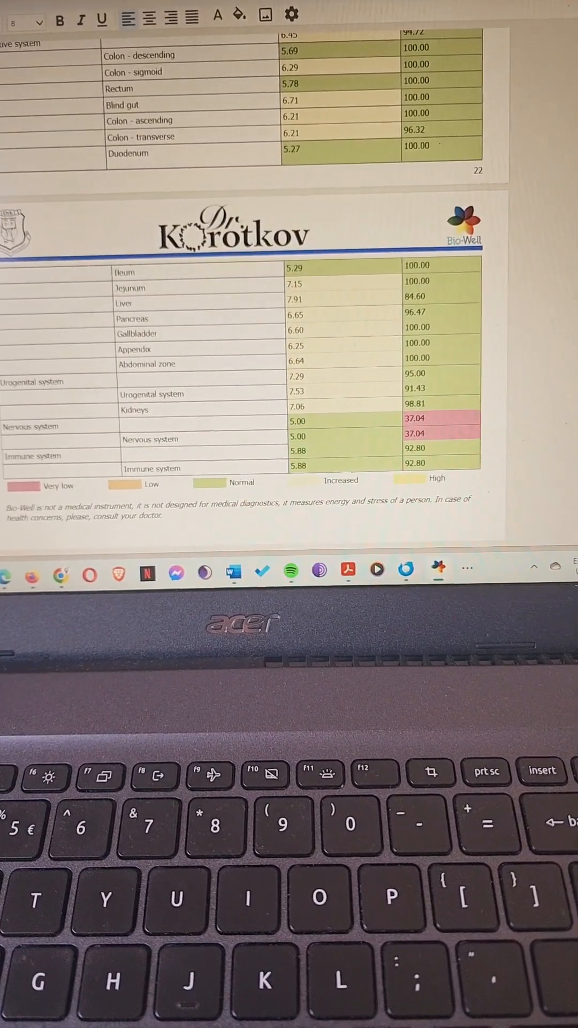
pyautogui.scroll(-3)
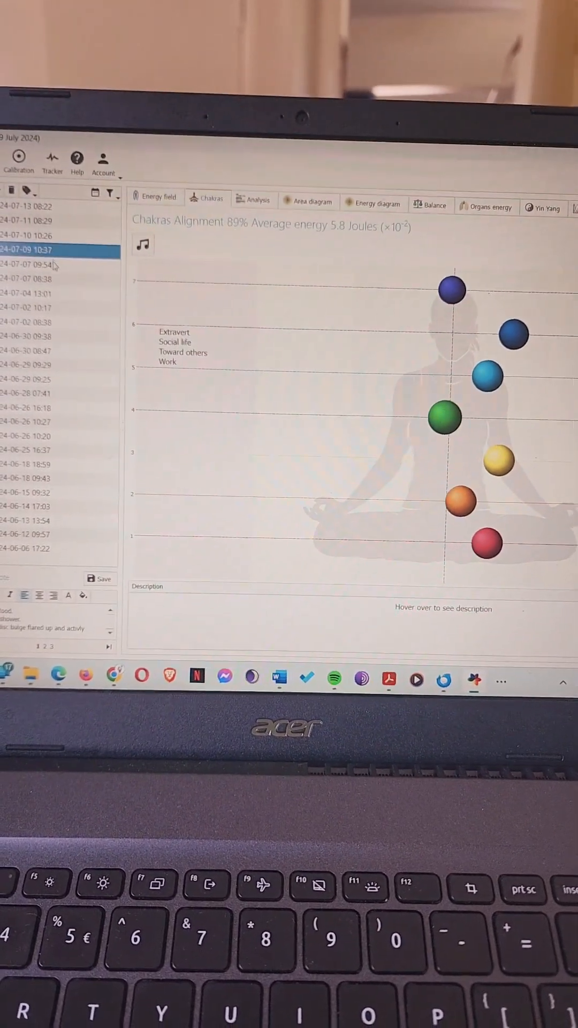
pyautogui.click(25, 265)
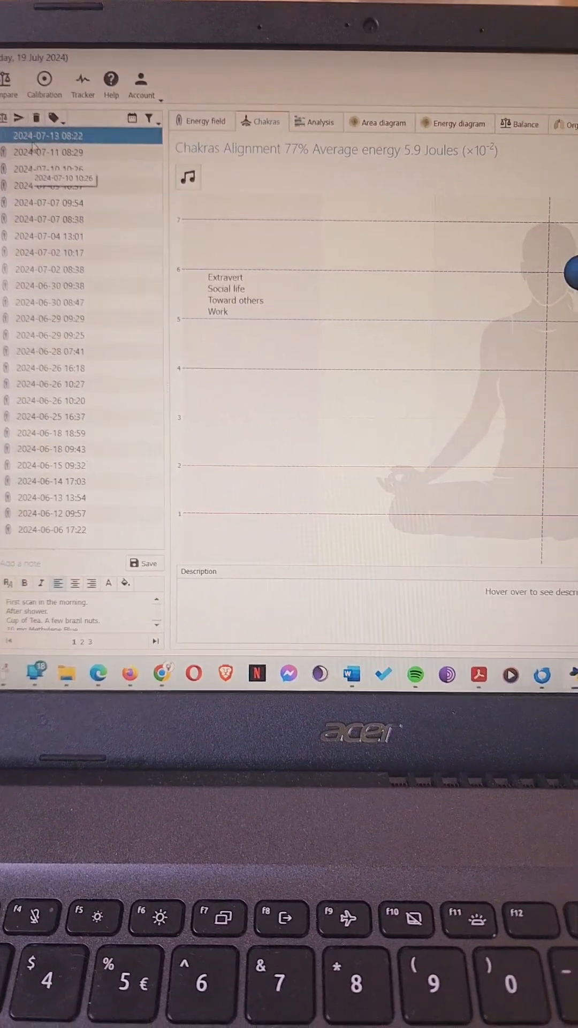
pyautogui.click(56, 152)
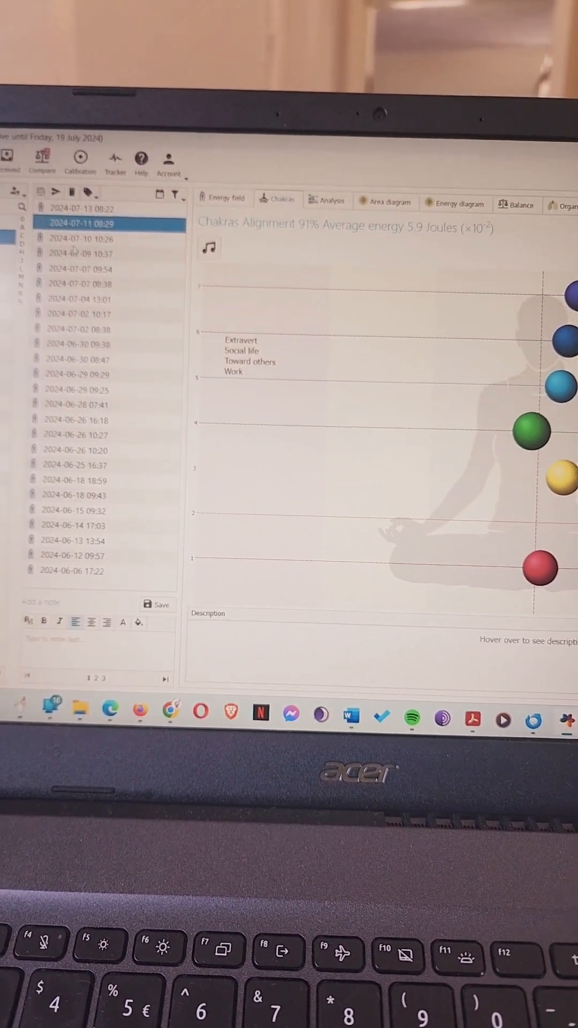
pyautogui.click(72, 299)
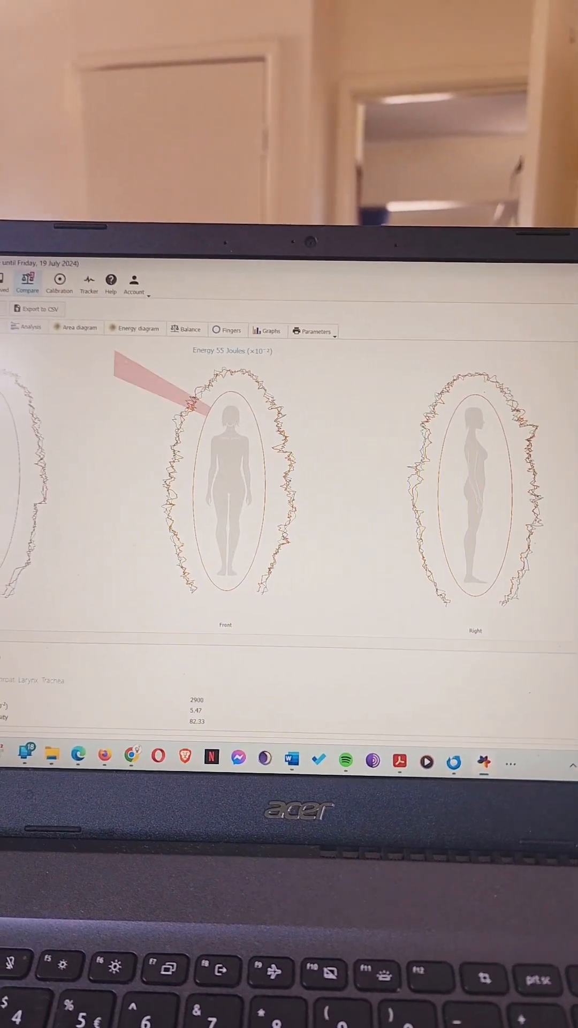
# Compare the scans' chakras, fingertip images and energy graphs, then choose Export to CSV from Parameters
pyautogui.click(135, 328)
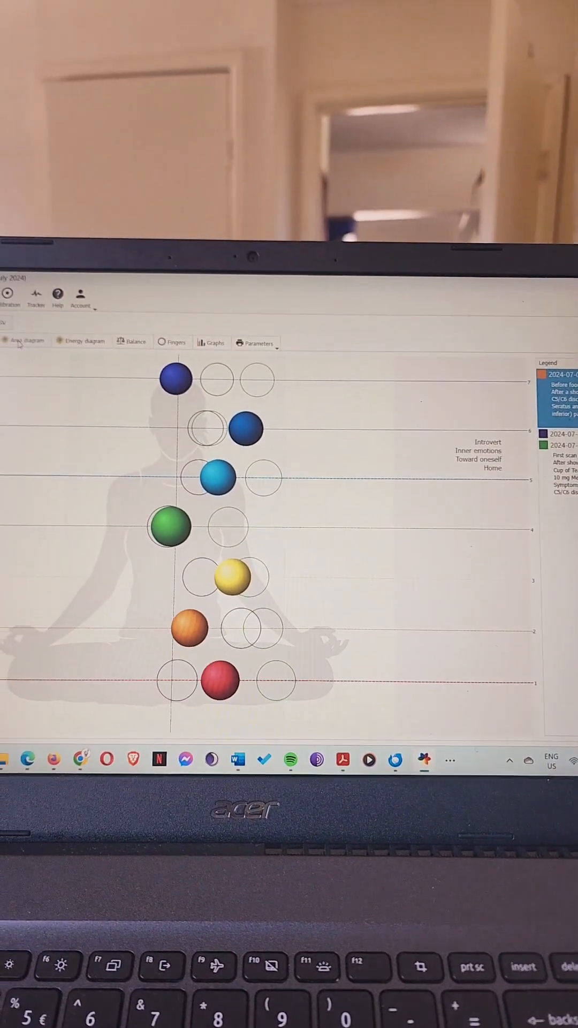
pyautogui.click(82, 342)
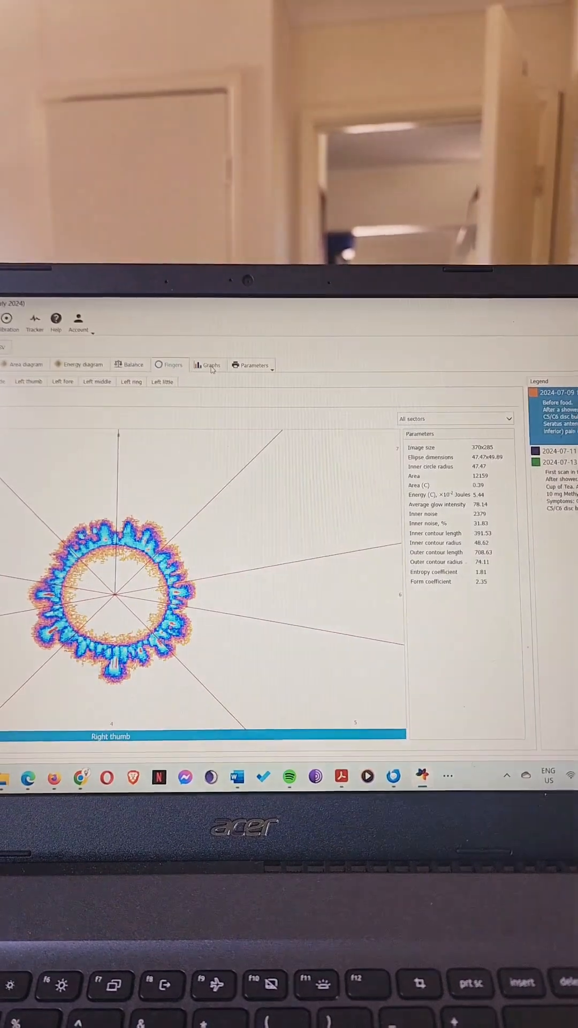
pyautogui.click(207, 366)
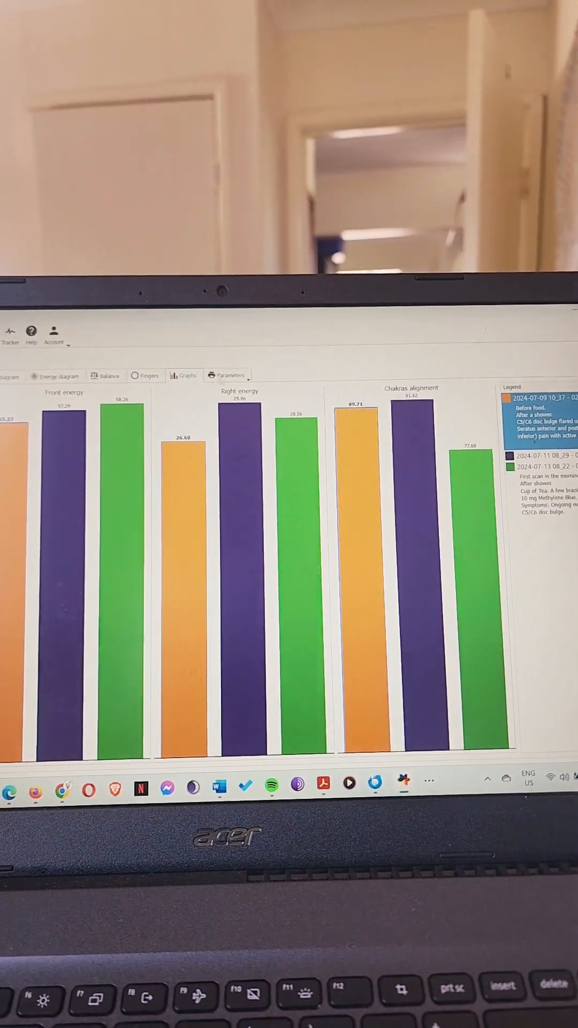
pyautogui.click(226, 374)
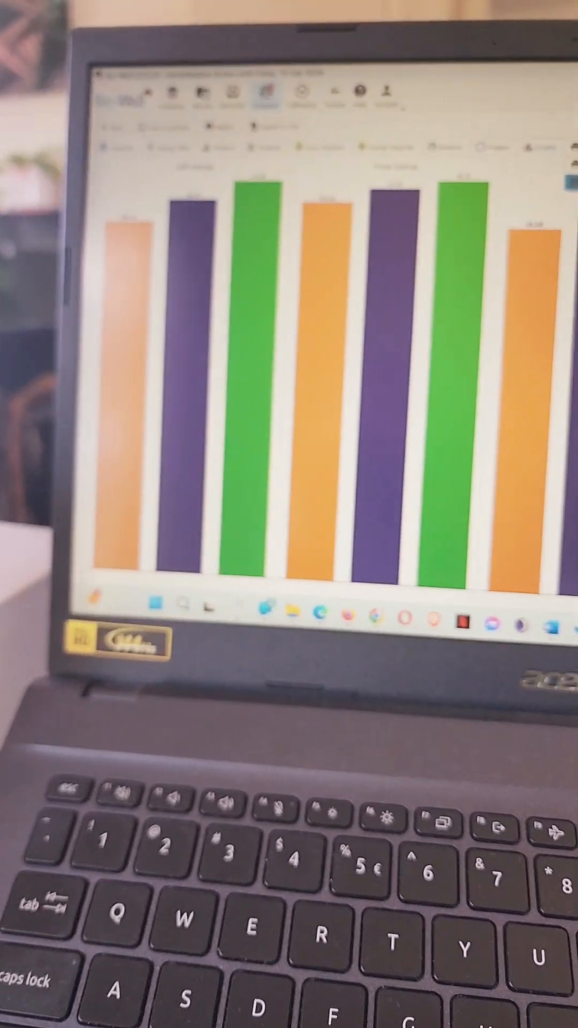
pyautogui.click(182, 133)
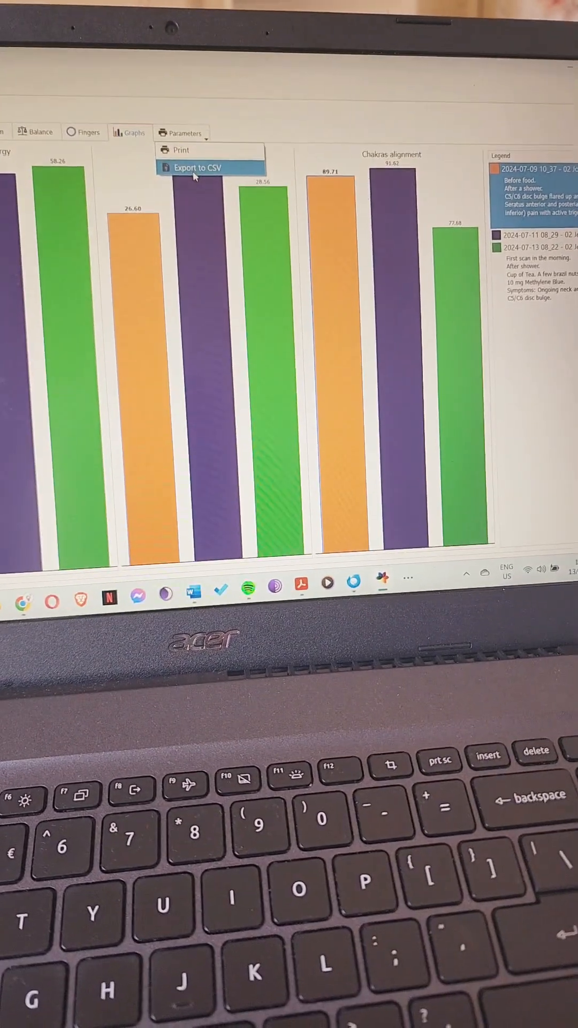